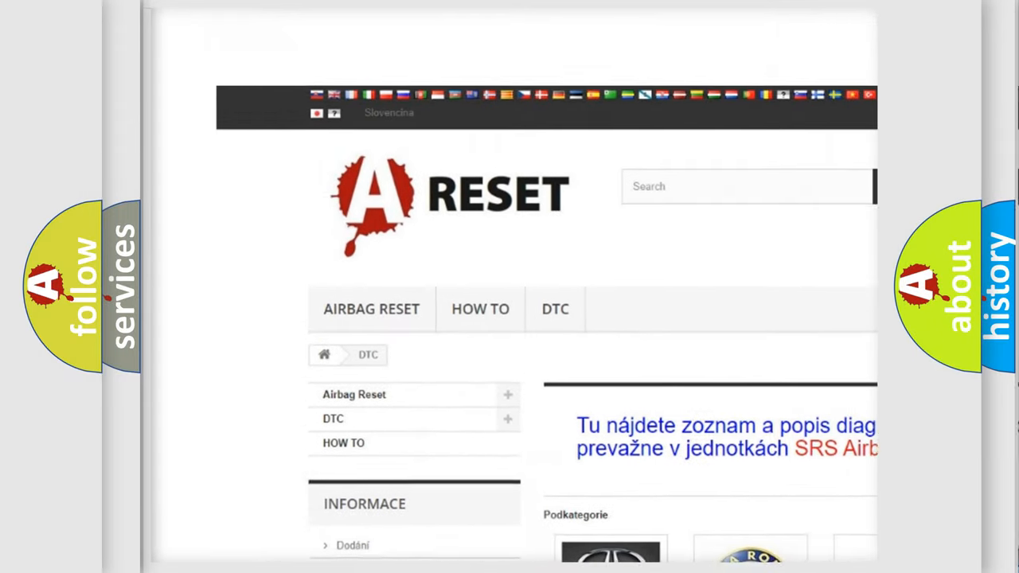
Step: Choose INFINITI DTC from the brand grid and scroll through its diagnostic code subcategories
{"action": "scroll", "scroll_direction": "down", "scroll_amount": 3}
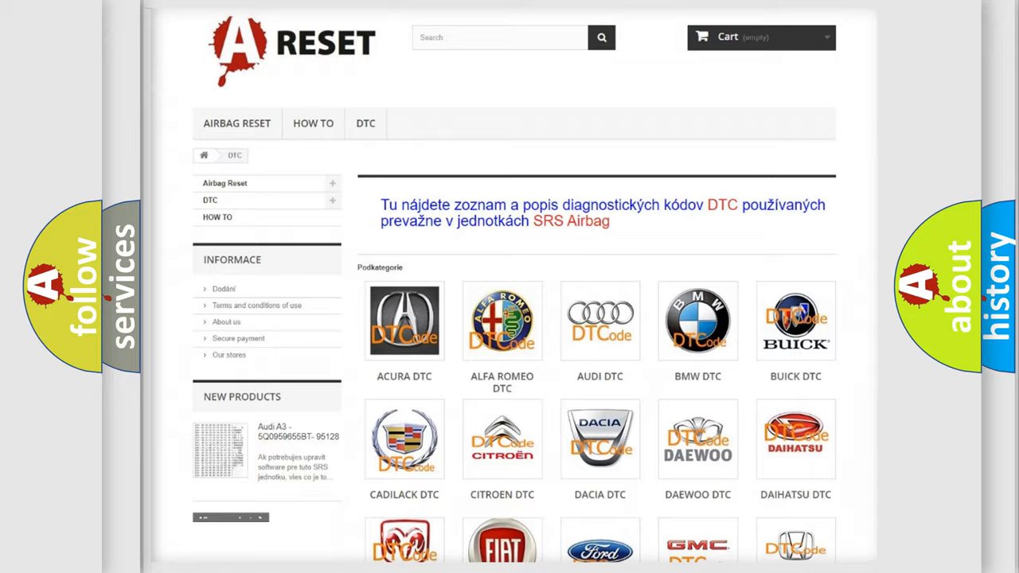
{"action": "scroll", "scroll_direction": "down", "scroll_amount": 3}
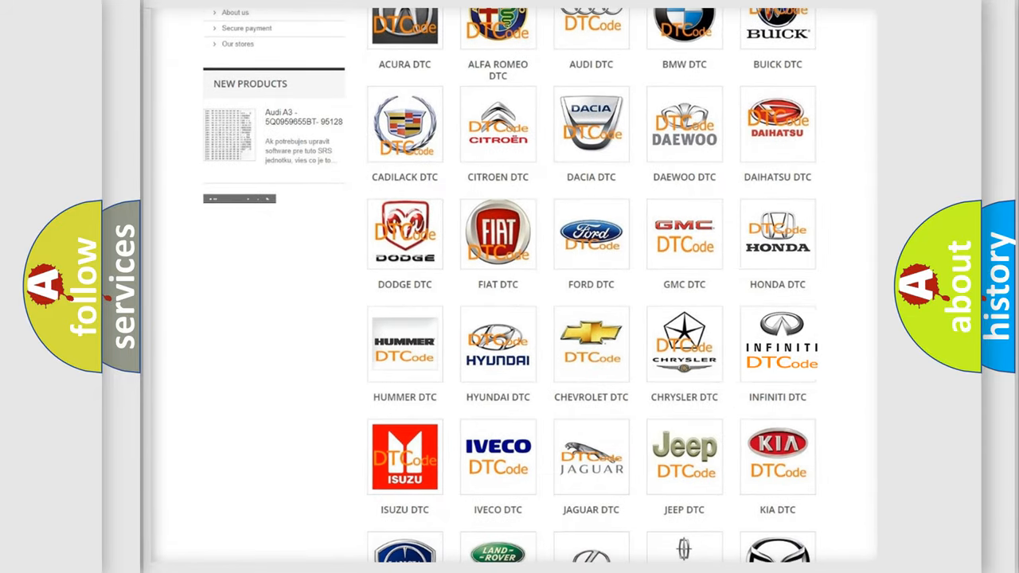
{"action": "left_click", "coordinate": [777, 344]}
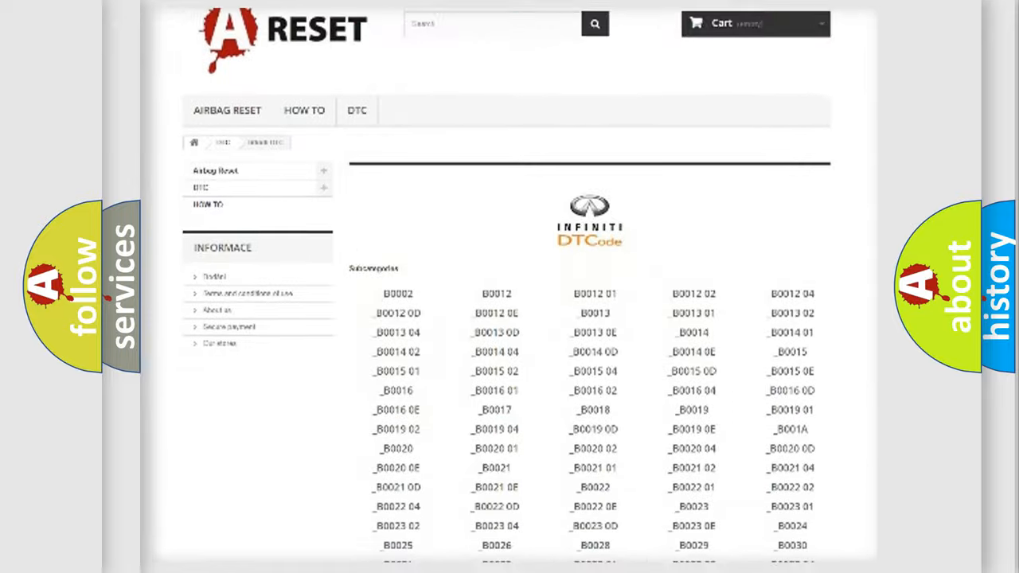
{"action": "scroll", "scroll_direction": "down", "scroll_amount": 3}
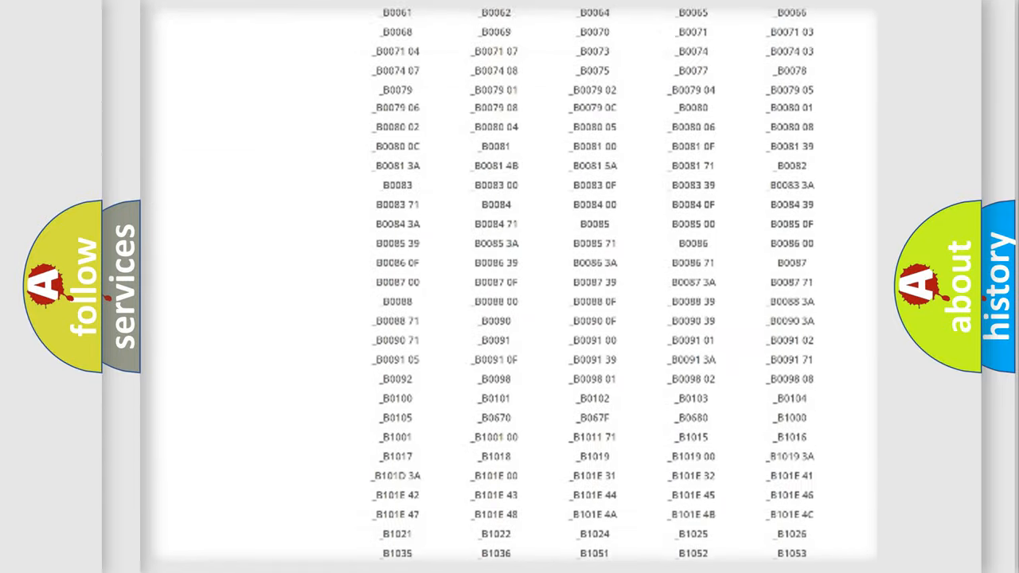